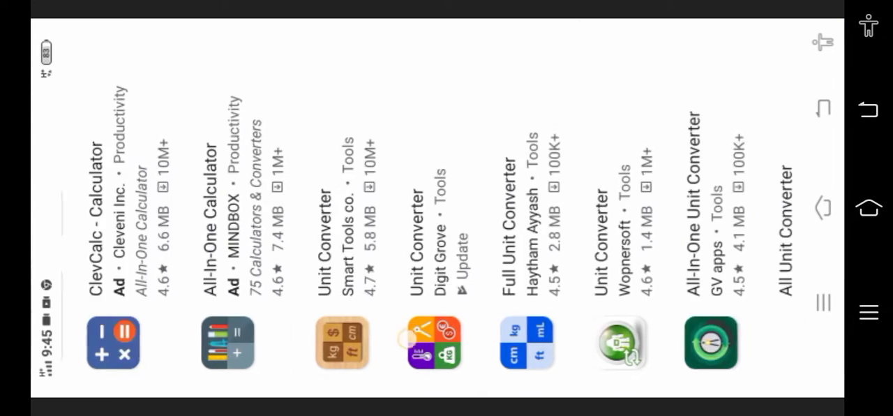
Step: Return from the Play Store results to the Android home screen
scroll(left, 3)
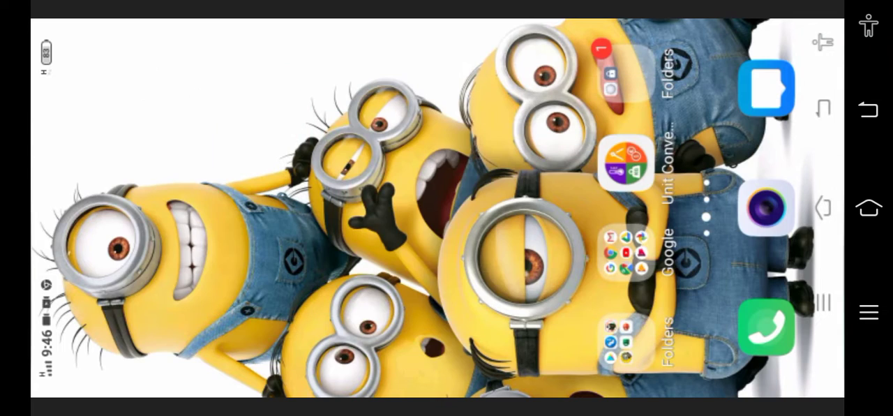
Step: Launch the Unit Converter app from the home screen icon
click(625, 164)
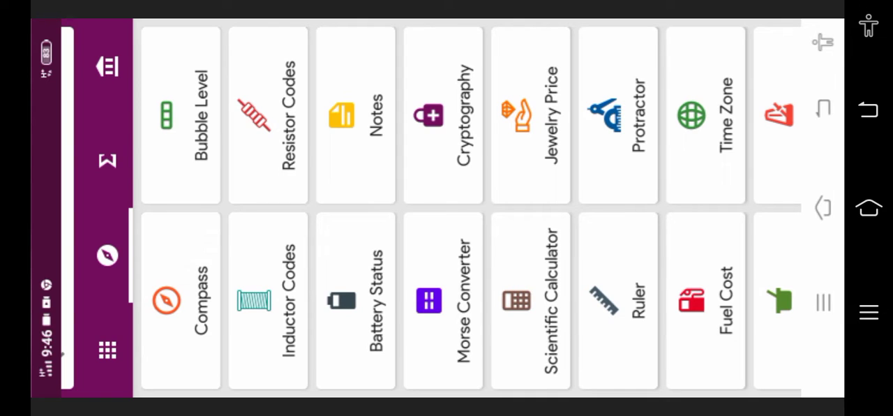
Step: Open the Resistor Codes tool, showing a resistor reading 12 Ω ± 5%
click(268, 114)
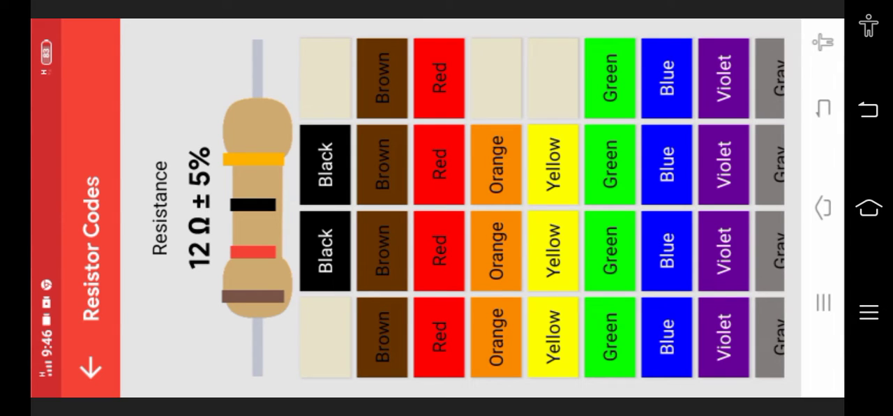
Step: Set the bands green, blue, red, green so the resistor reads 5.6 kΩ ± 0.5%
click(609, 78)
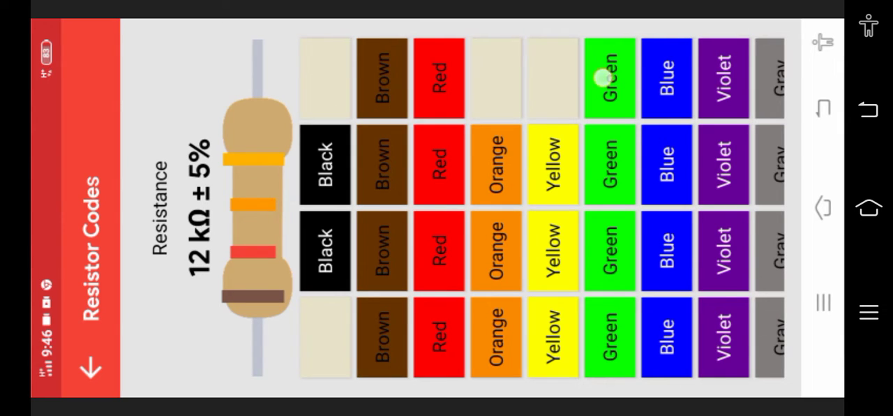
click(609, 79)
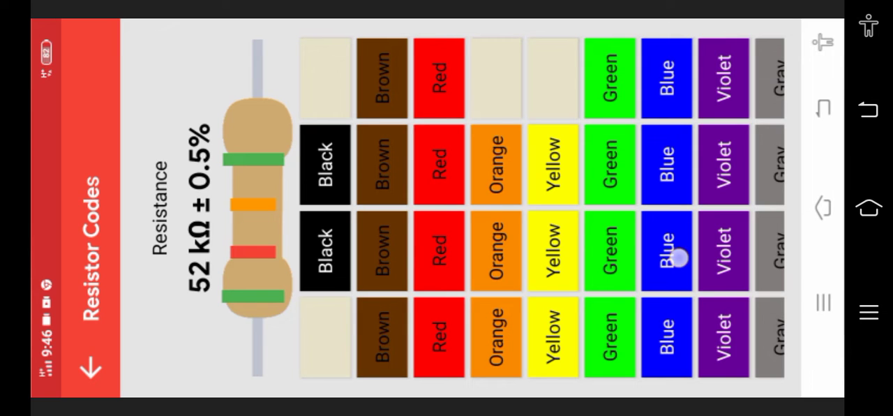
click(666, 251)
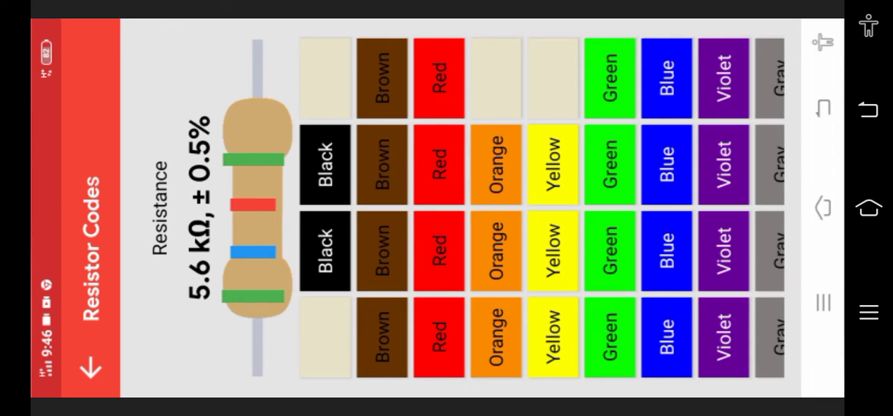